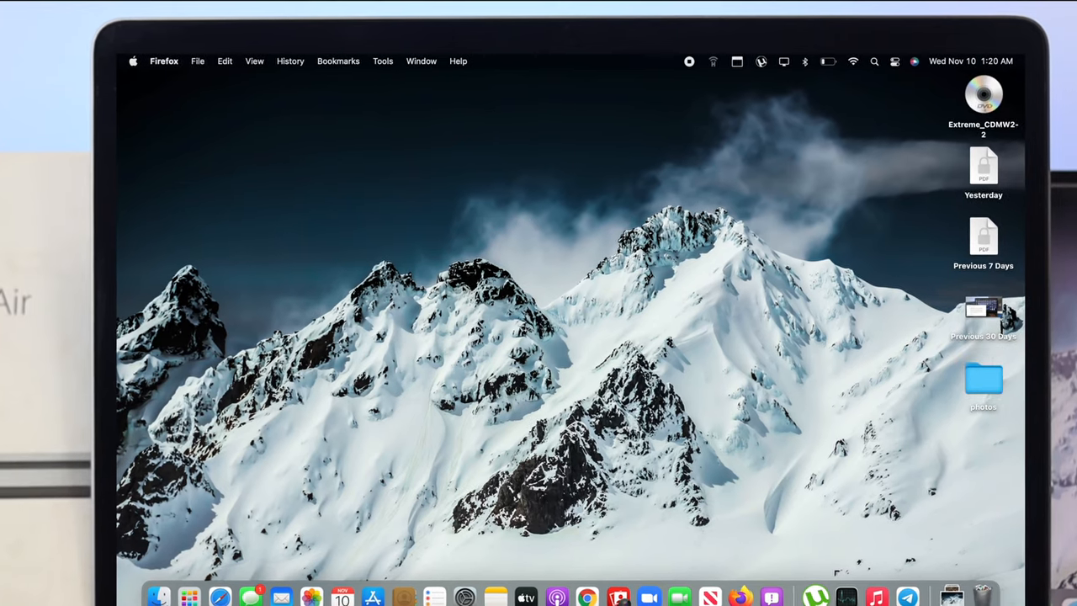
# Select and open the Extreme_CDMW2-2 disc from the desktop
pyautogui.click(989, 98)
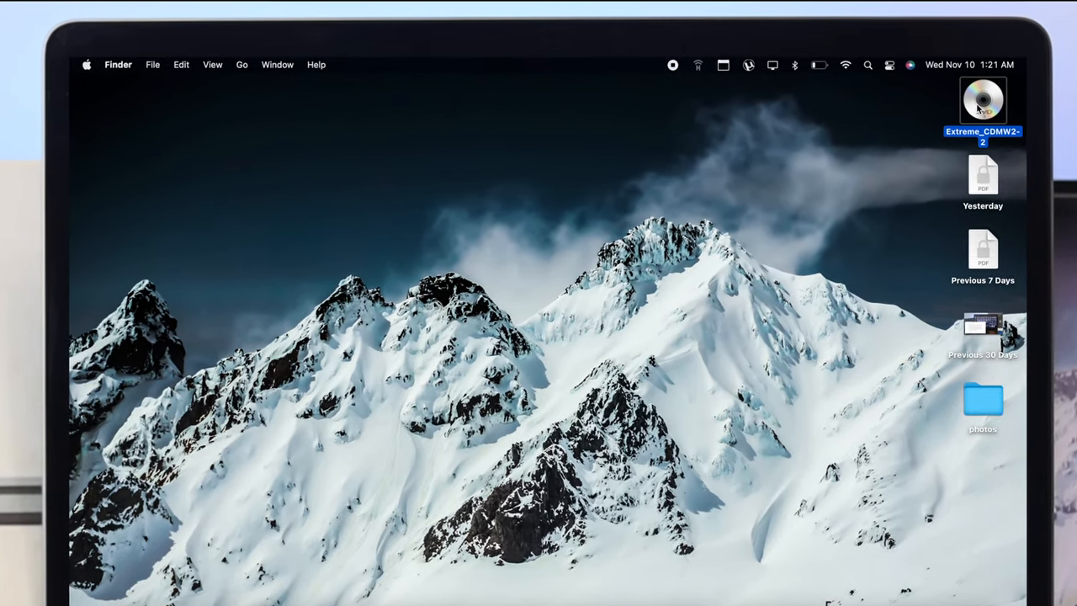
pyautogui.doubleClick(980, 100)
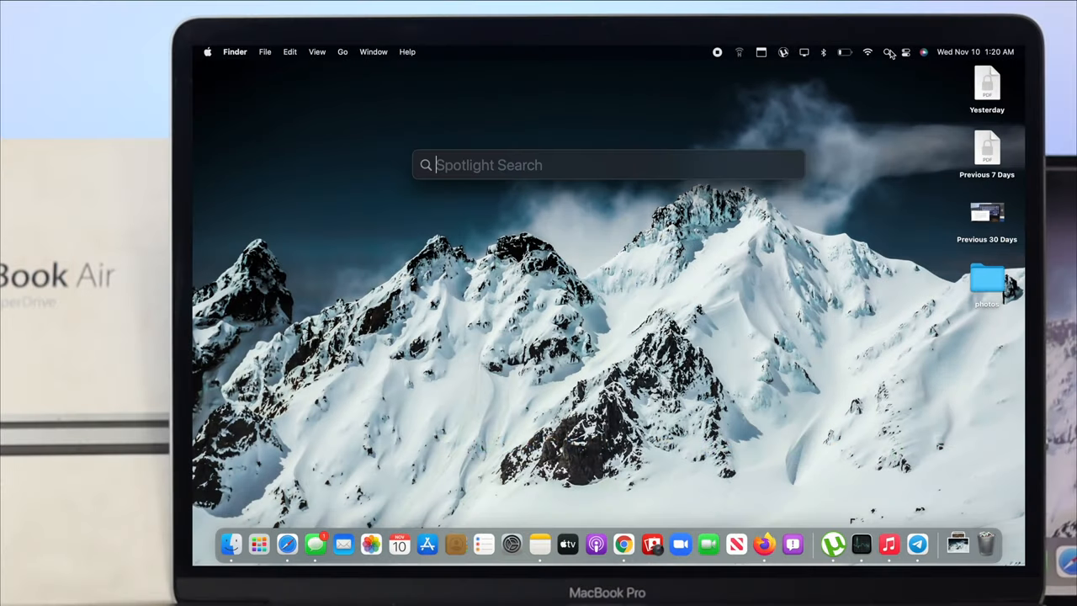
pyautogui.write('Disk Utility')
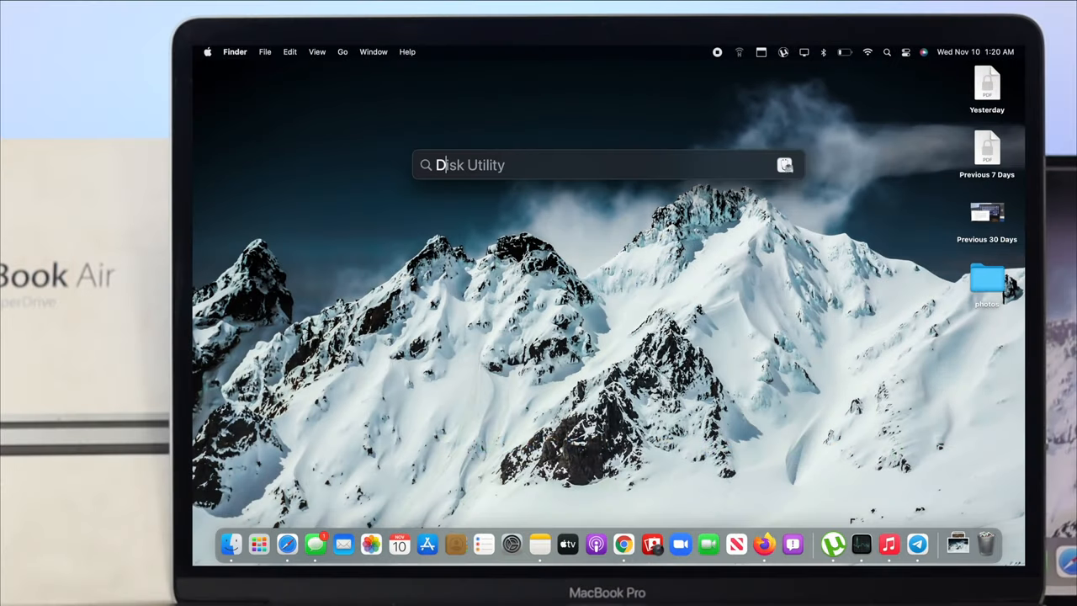
pyautogui.write('Disk Utility')
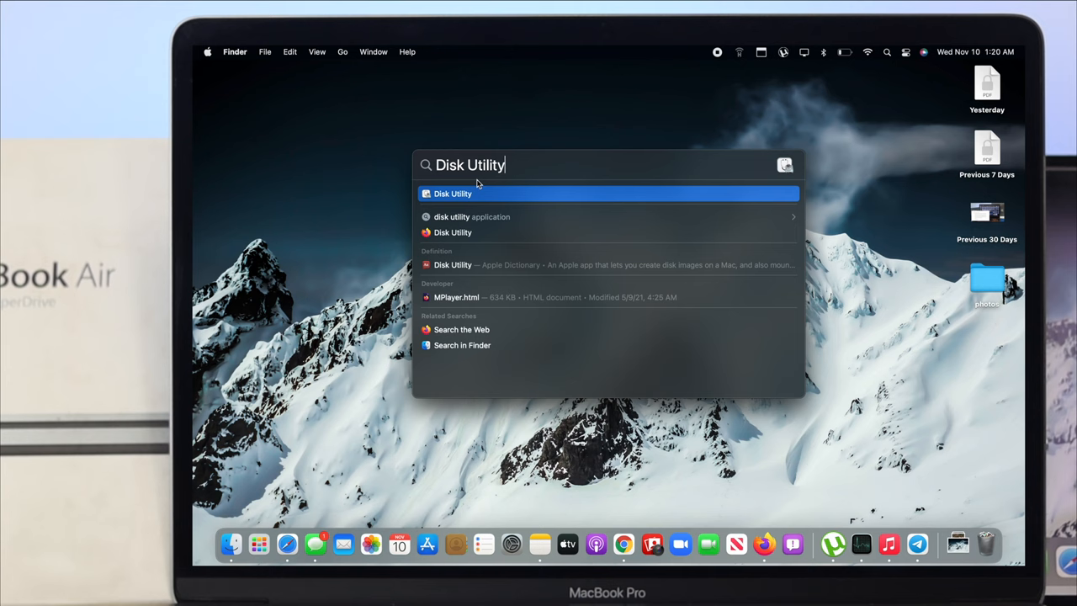
pyautogui.click(451, 193)
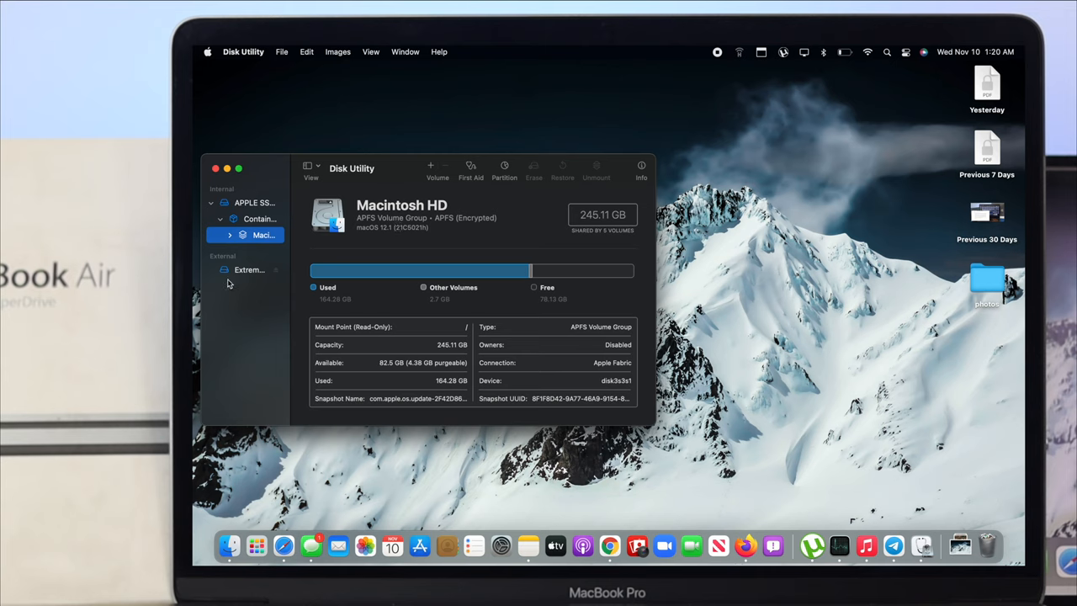
pyautogui.click(249, 269)
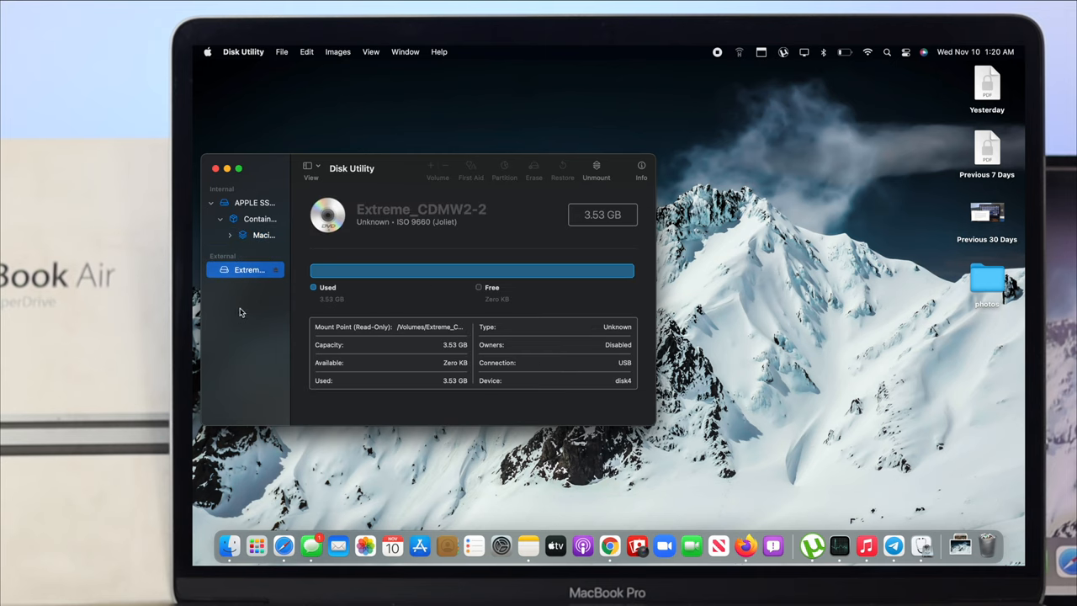
pyautogui.moveTo(462, 252)
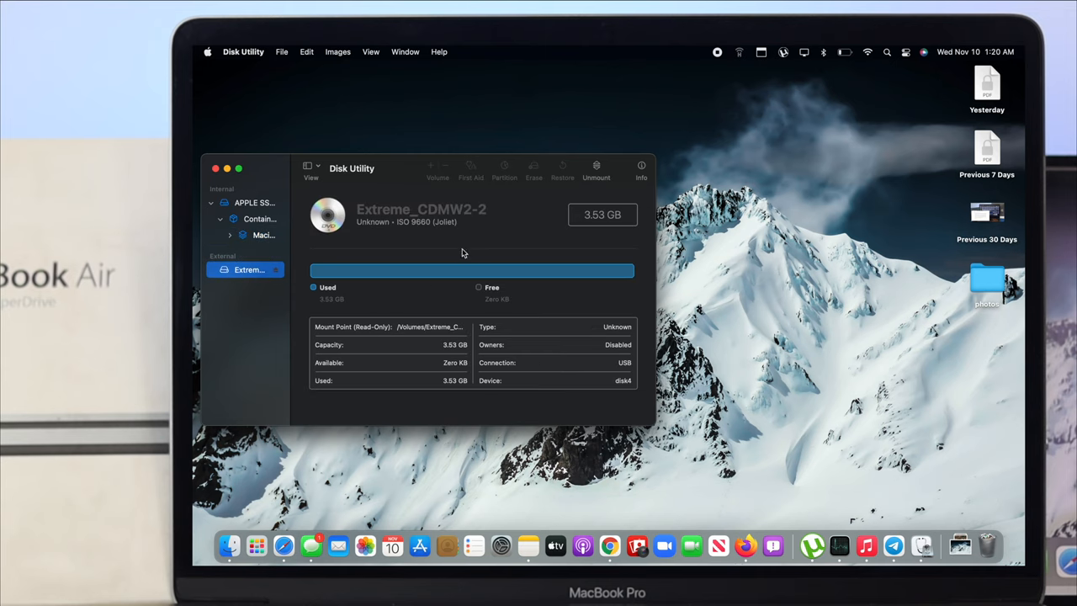
pyautogui.moveTo(539, 215)
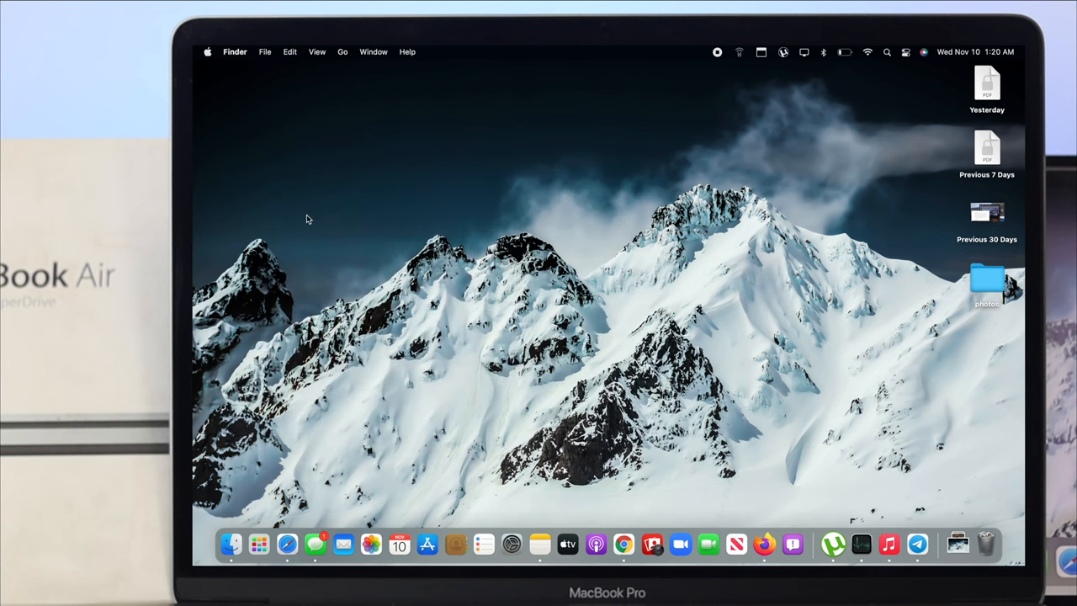
# In Finder Preferences > General, enable showing CDs, DVDs, and iPods on the desktop
pyautogui.click(236, 50)
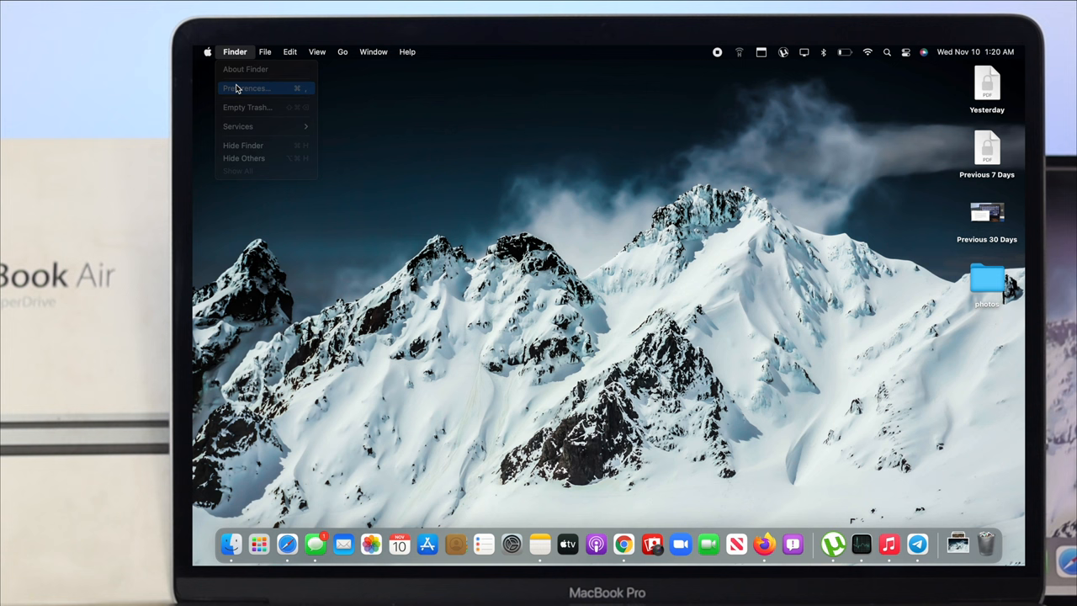
pyautogui.click(247, 87)
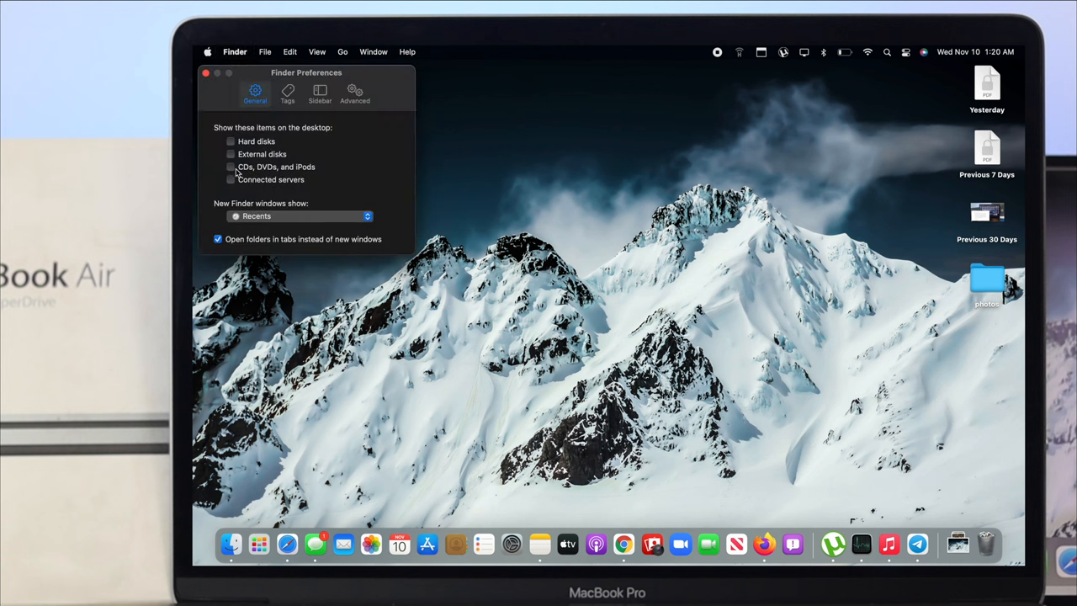
pyautogui.click(231, 166)
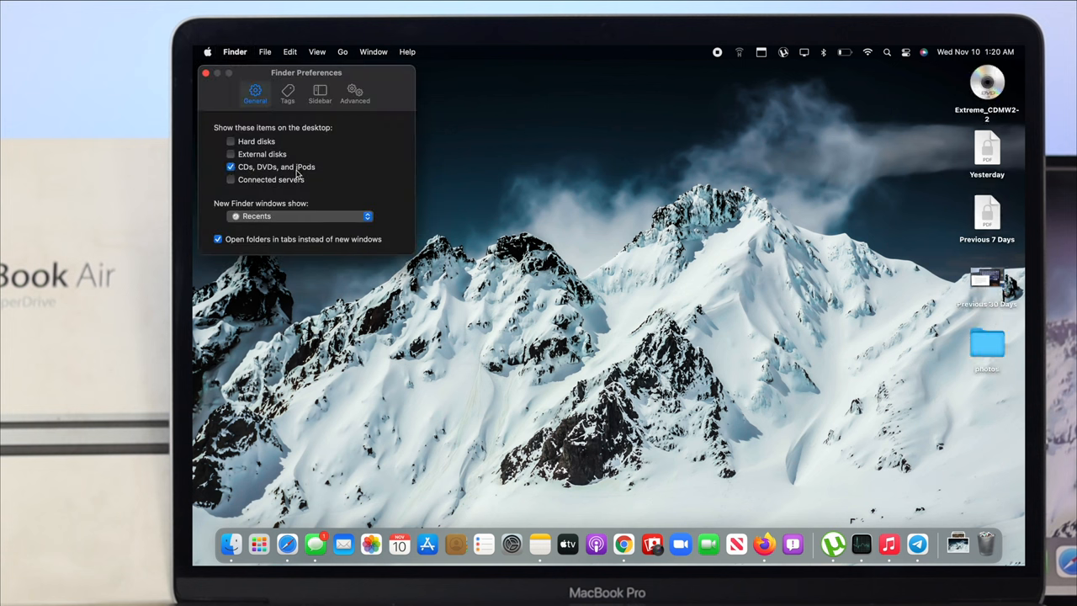
pyautogui.moveTo(297, 100)
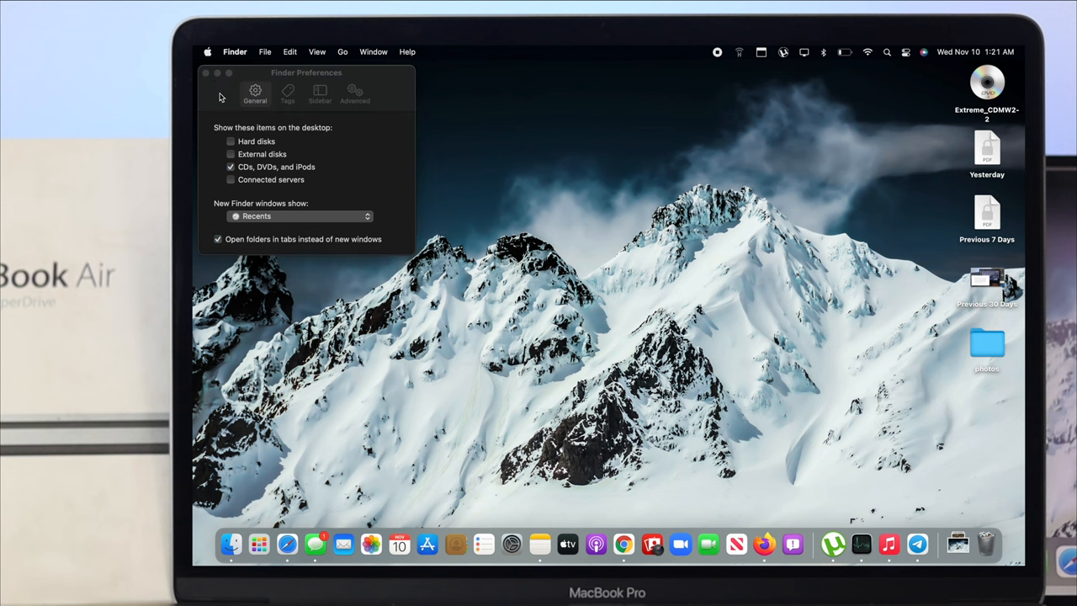
pyautogui.click(208, 74)
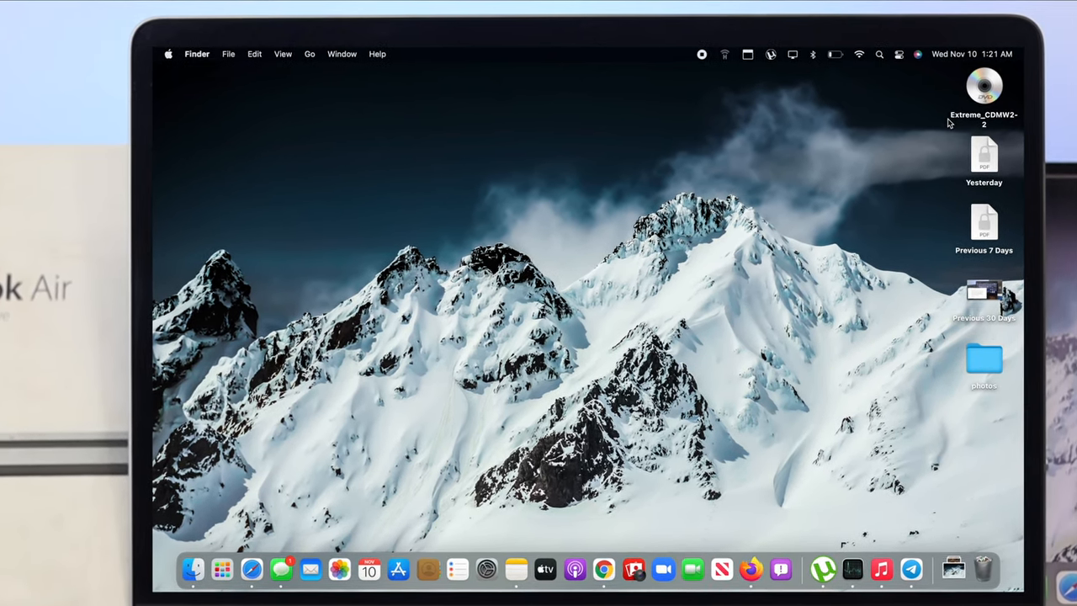
# Open the reappeared Extreme_CDMW2-2 disc to view its Modern Warfare rar parts, then close it
pyautogui.click(985, 89)
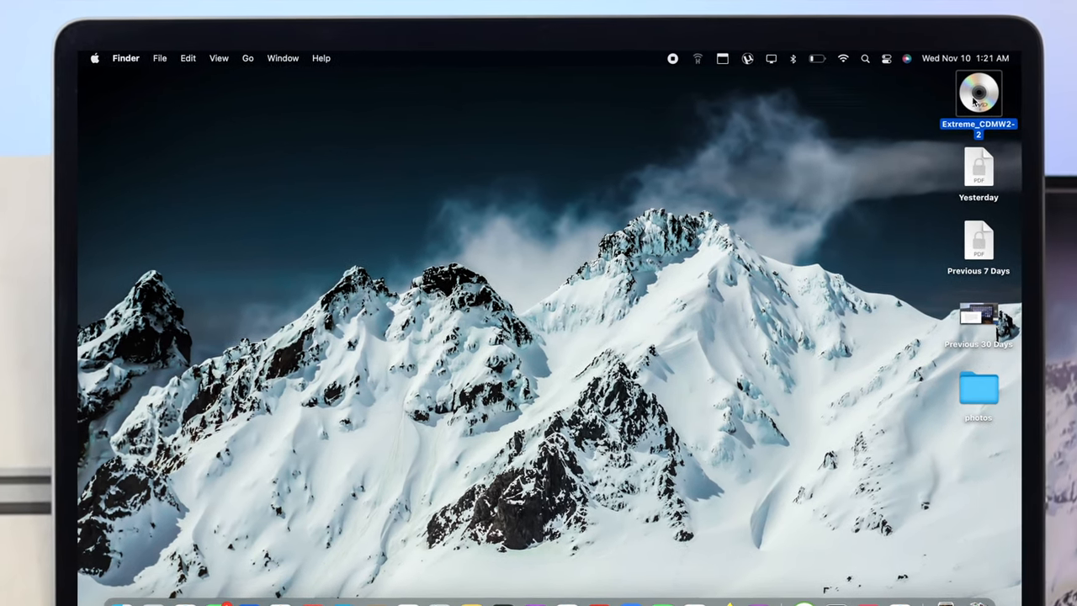
pyautogui.doubleClick(979, 93)
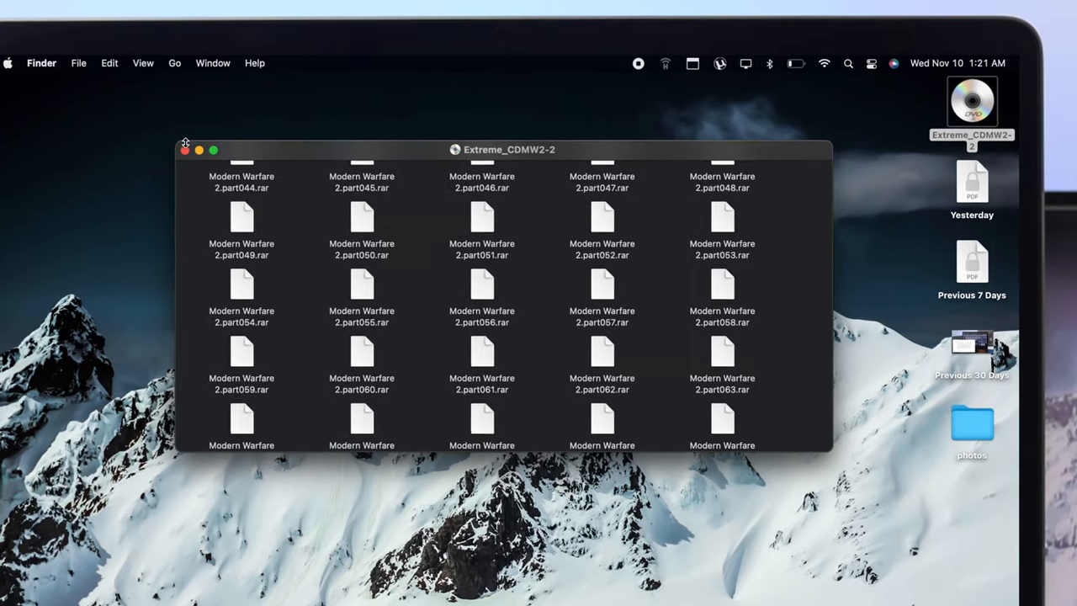
pyautogui.click(185, 150)
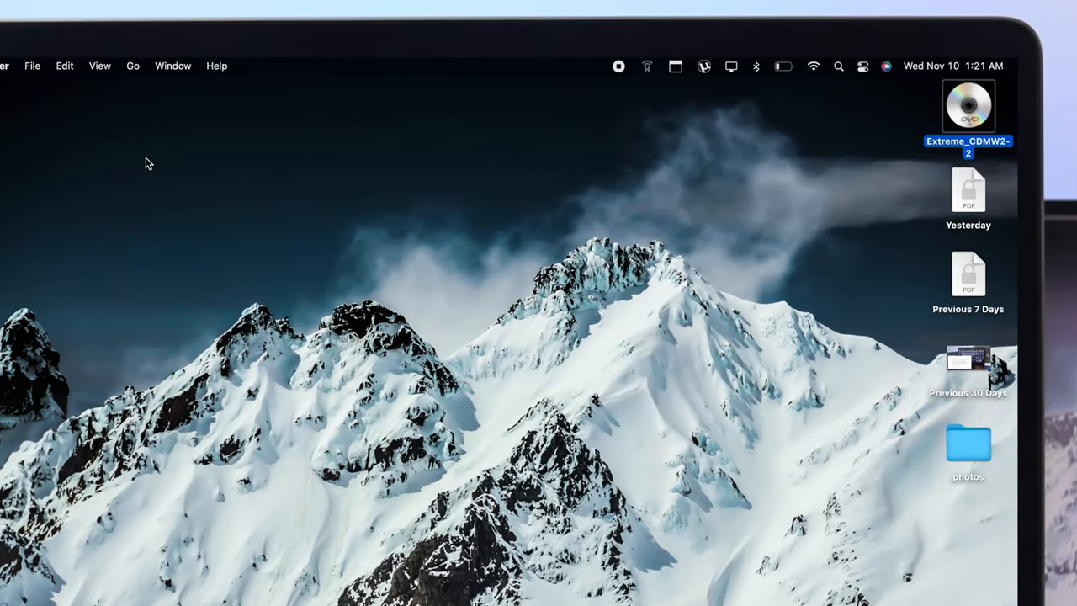